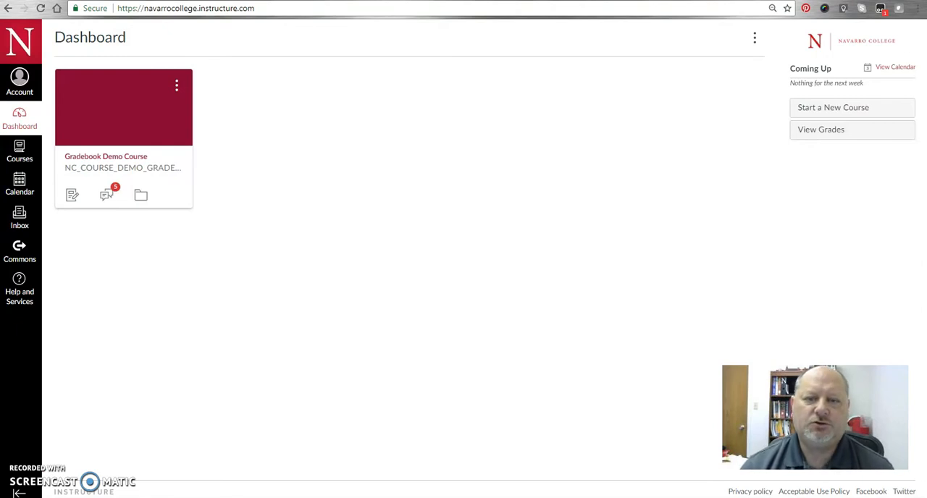
pyautogui.moveTo(417, 249)
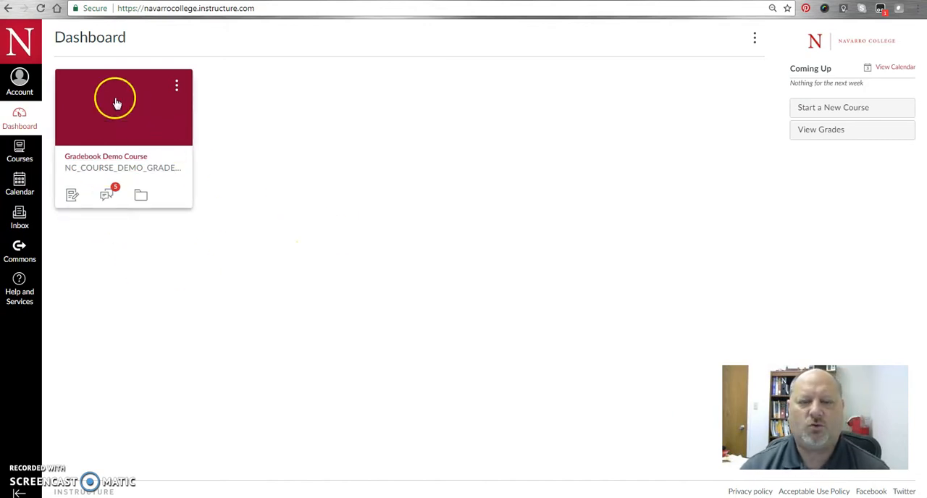
# - Enter the Gradebook Demo Course, skim its Government 2305 syllabus and head to the gradebook
pyautogui.click(116, 98)
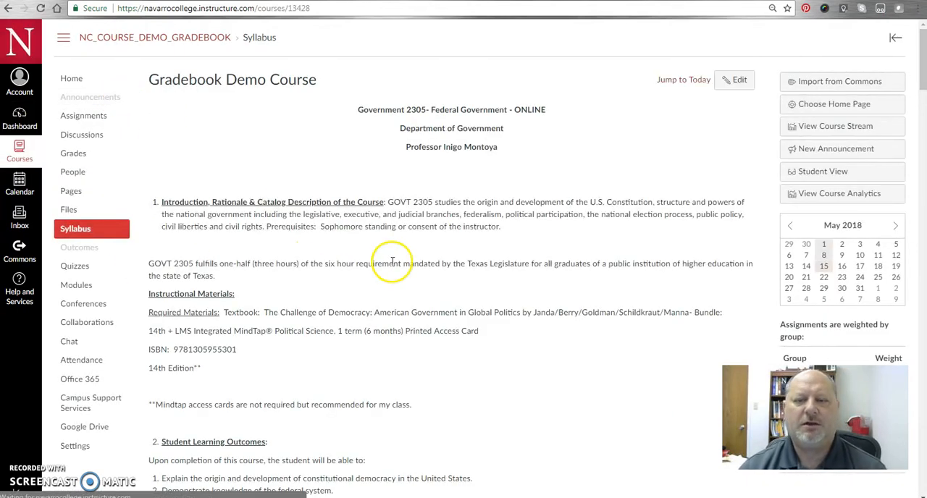
pyautogui.scroll(-3)
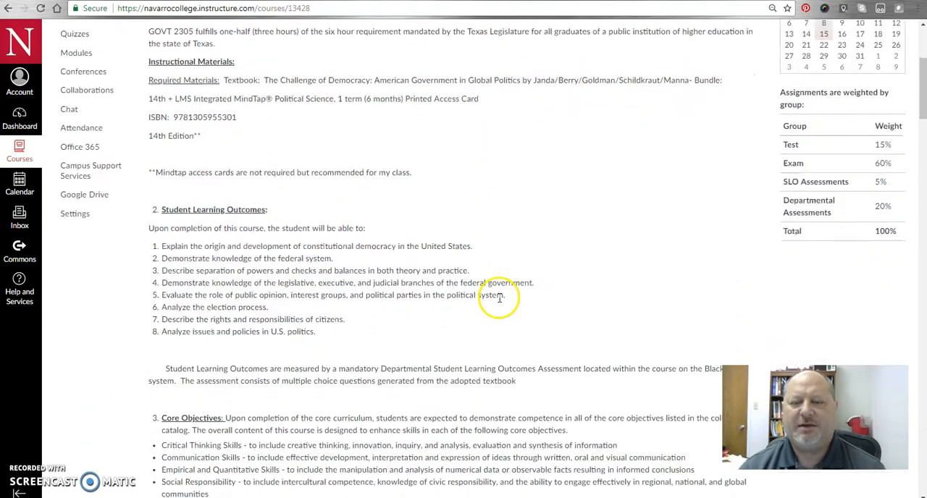
pyautogui.scroll(-3)
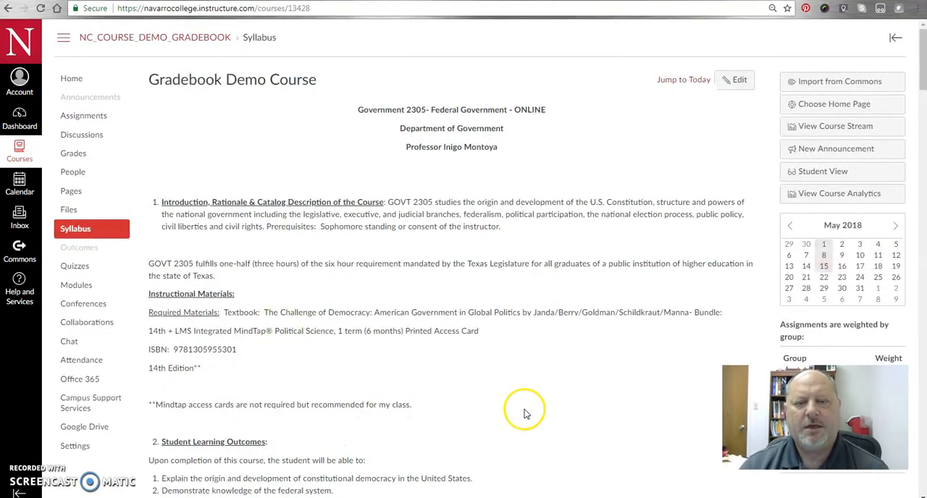
pyautogui.moveTo(72, 142)
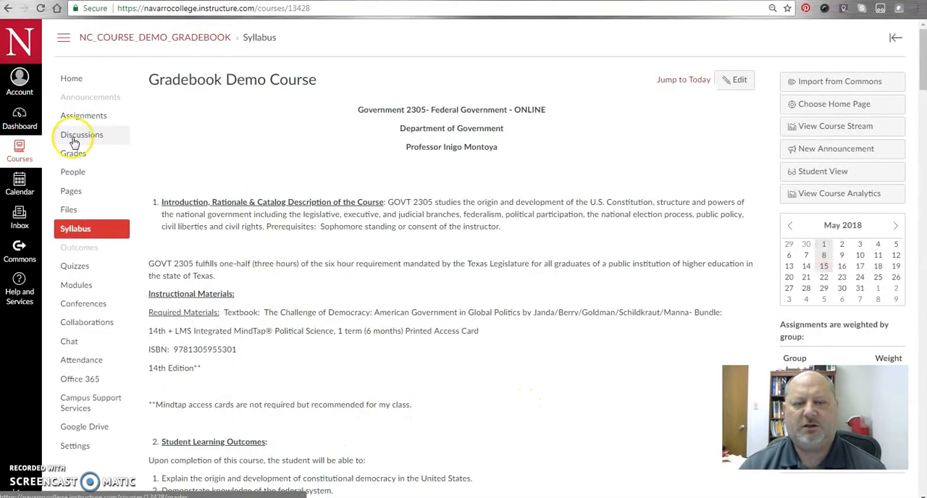
pyautogui.click(72, 153)
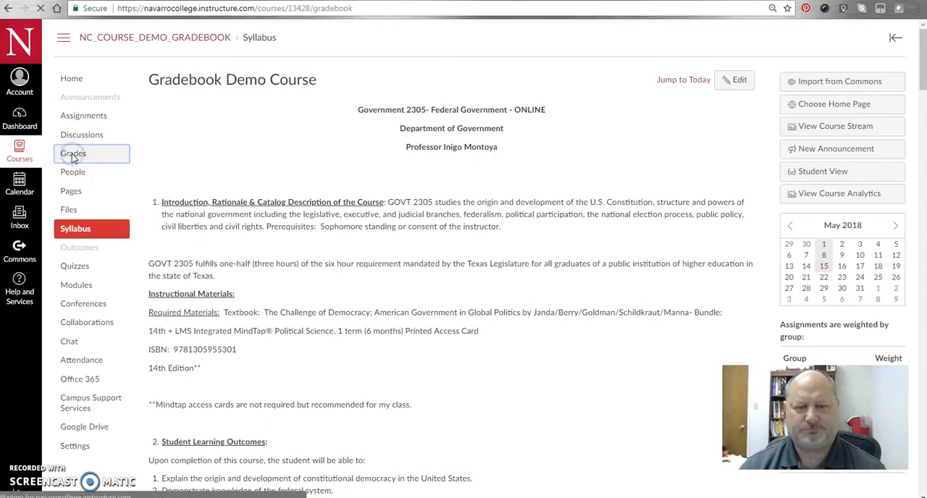
# - Dismiss the grades help tips and bring the essay columns and percentage totals into view
pyautogui.click(72, 154)
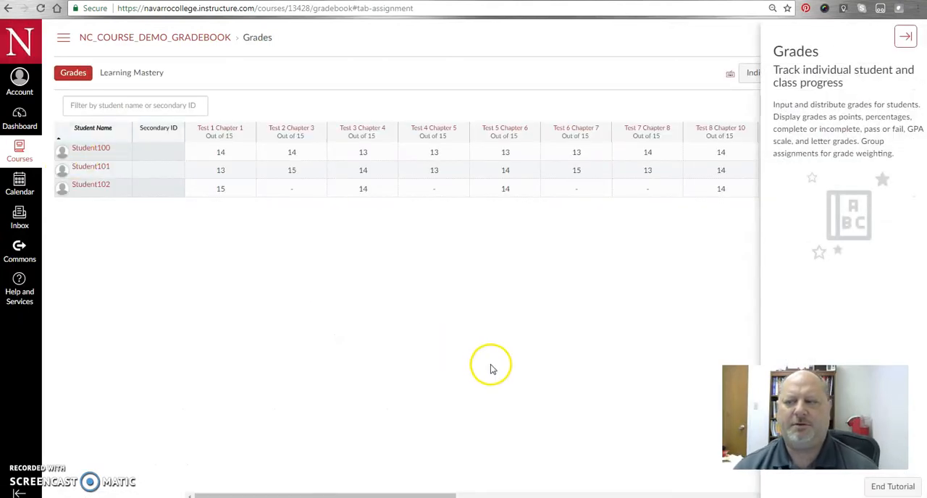
pyautogui.click(907, 35)
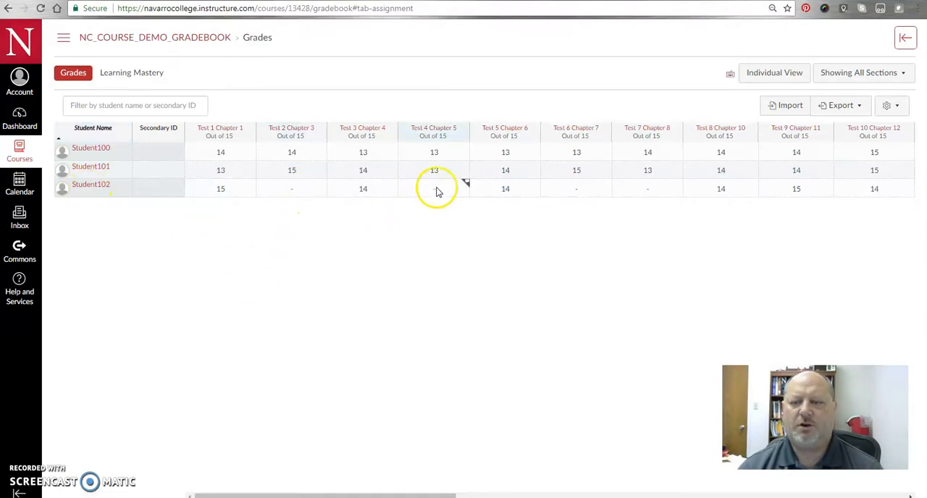
pyautogui.hscroll(3)
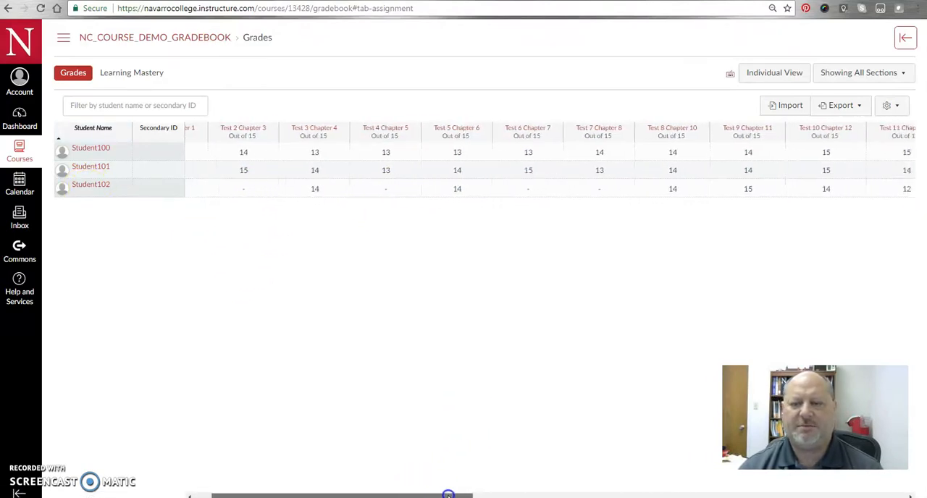
pyautogui.hscroll(3)
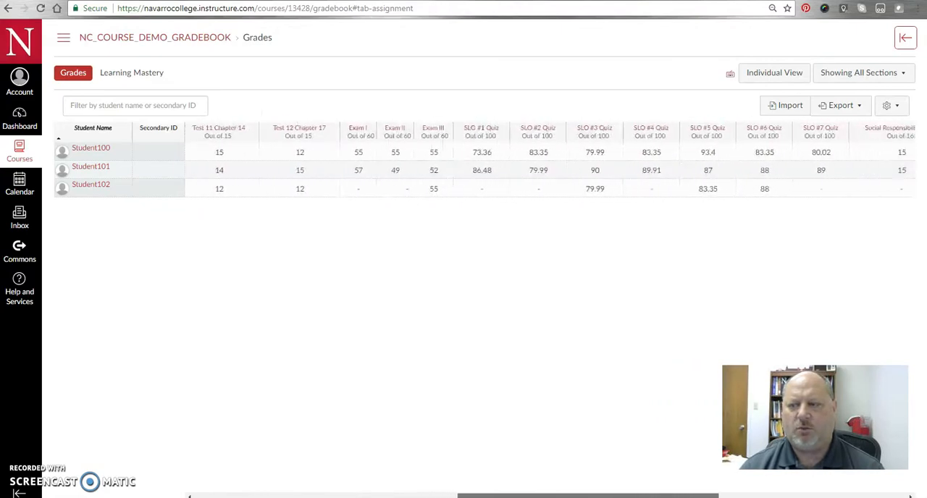
pyautogui.hscroll(3)
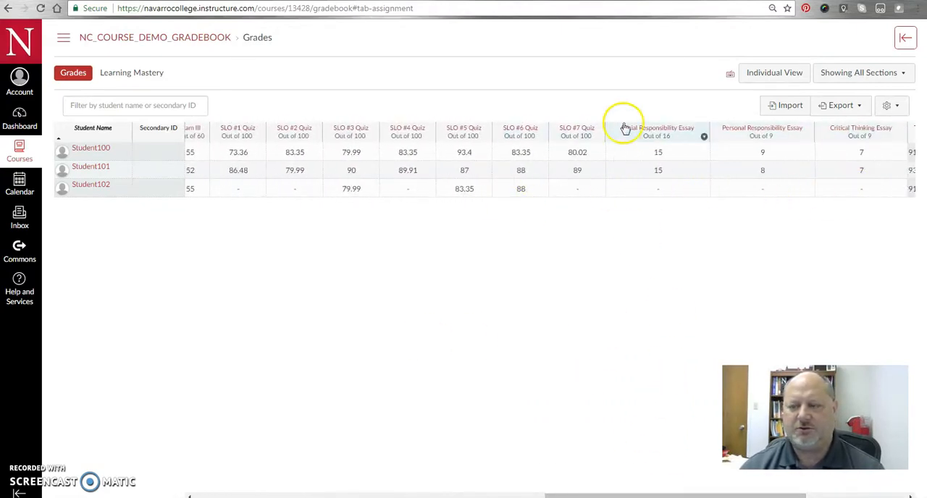
pyautogui.moveTo(863, 133)
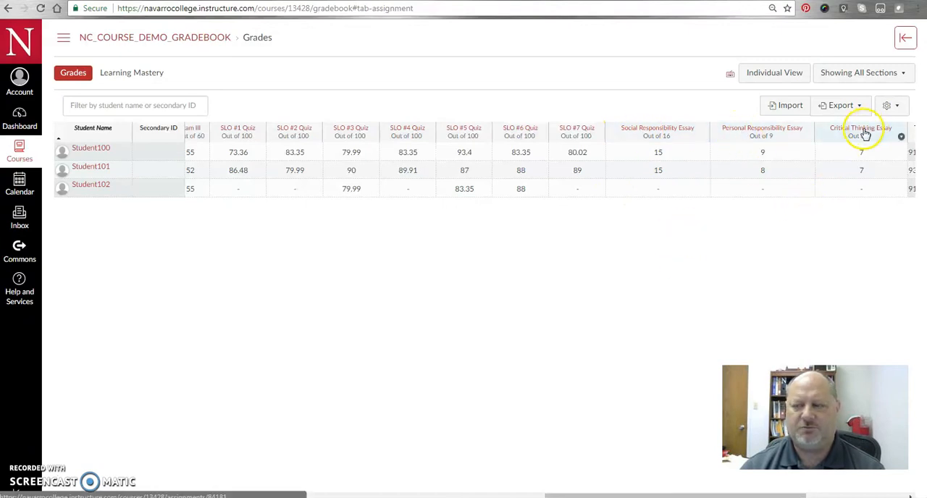
pyautogui.moveTo(867, 201)
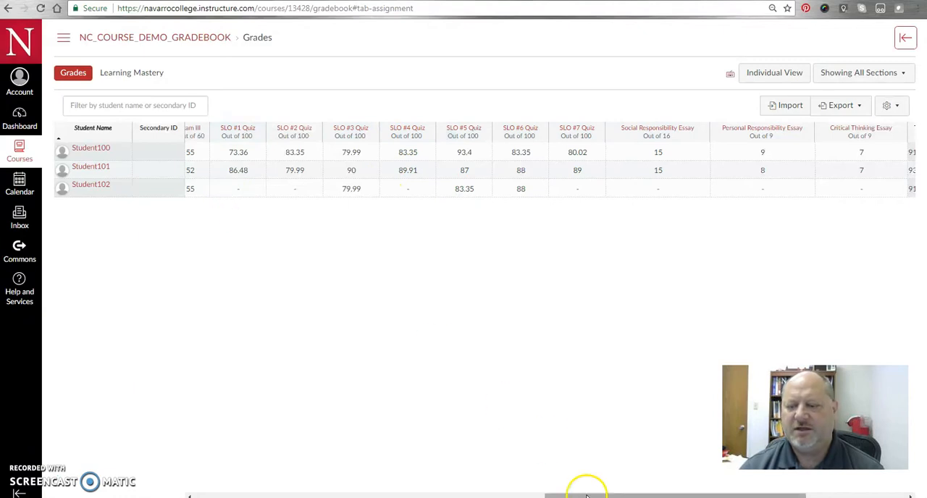
pyautogui.hscroll(3)
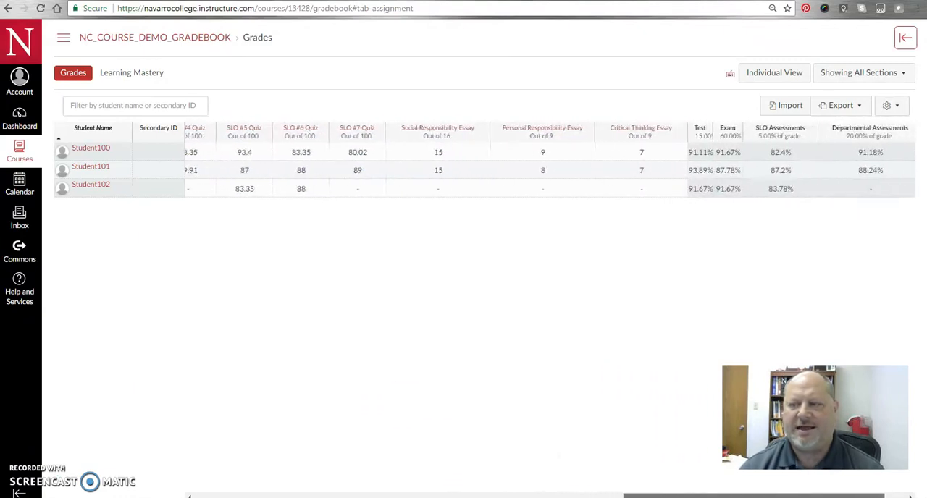
pyautogui.hscroll(3)
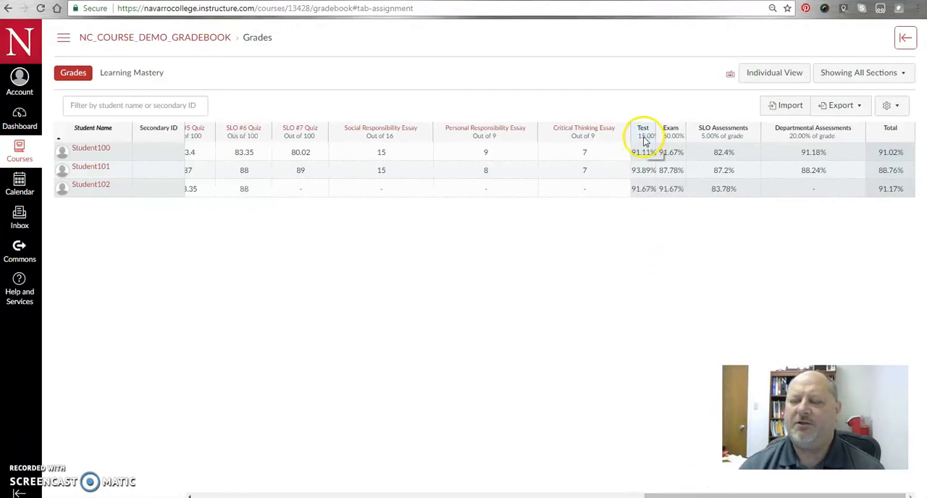
pyautogui.moveTo(642, 147)
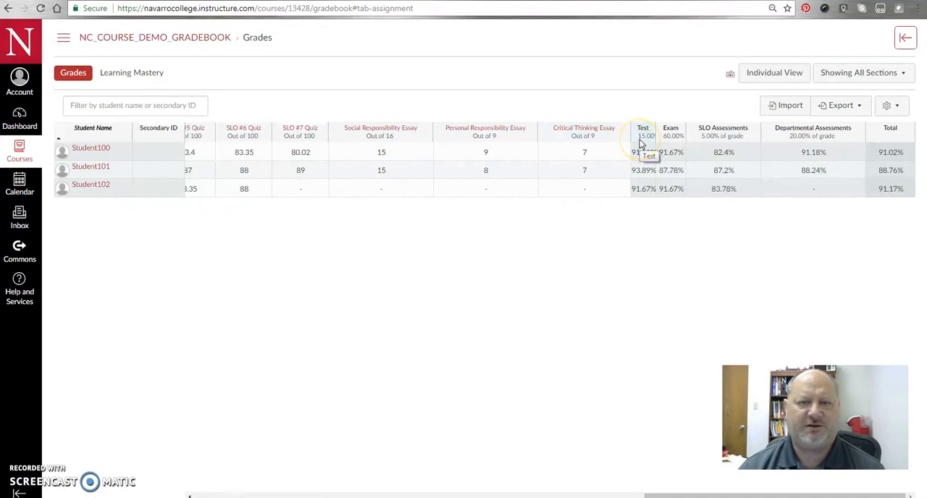
pyautogui.moveTo(672, 136)
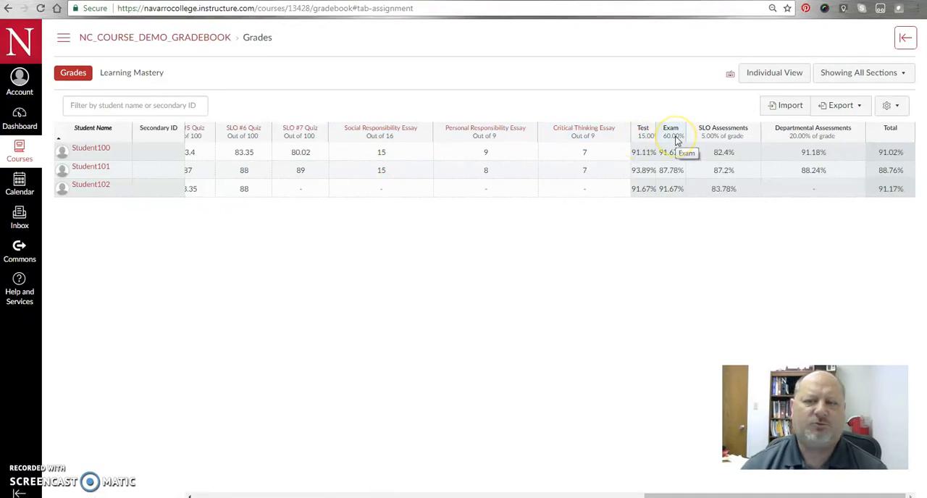
pyautogui.moveTo(712, 142)
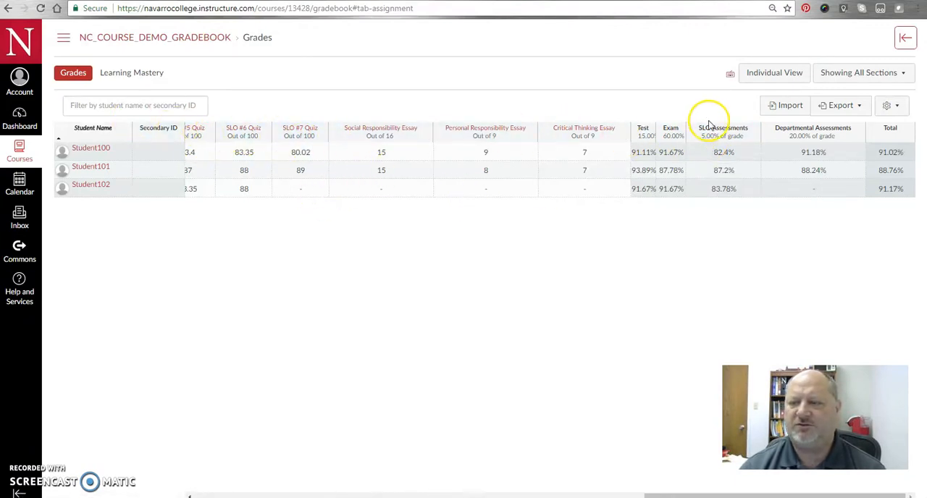
pyautogui.moveTo(846, 136)
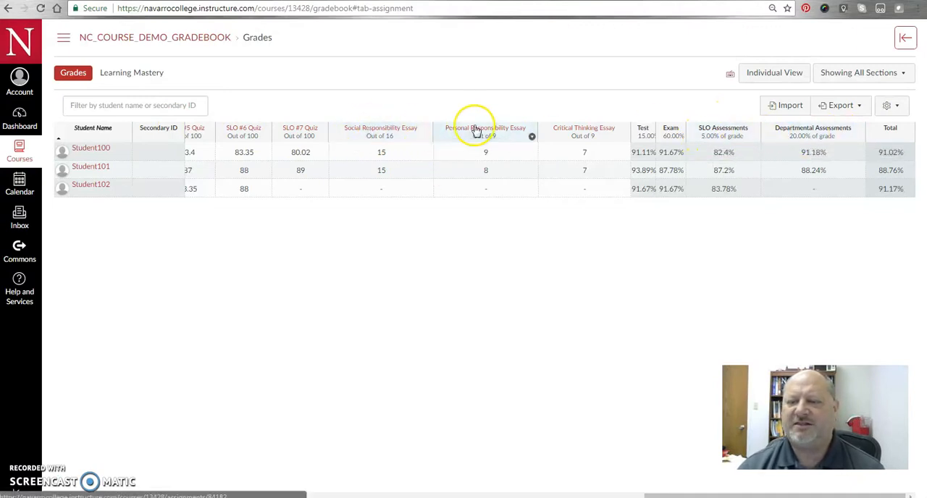
pyautogui.moveTo(798, 137)
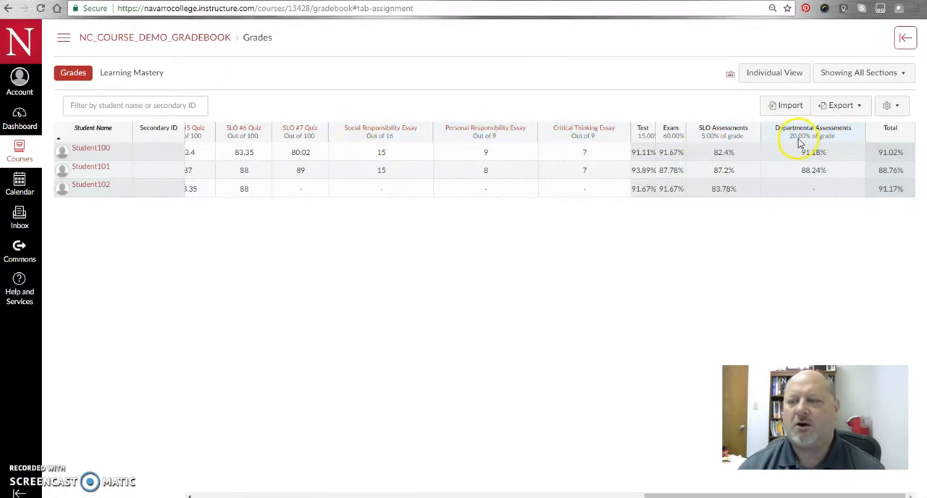
pyautogui.moveTo(791, 138)
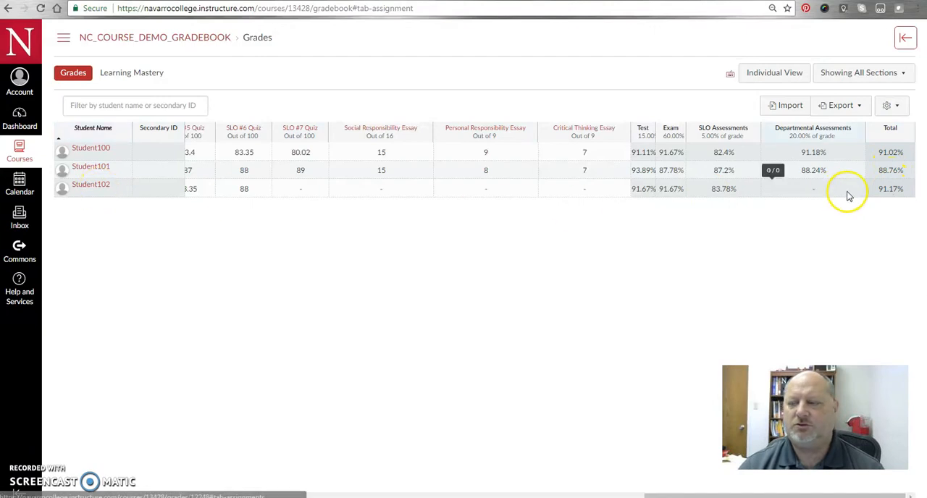
pyautogui.moveTo(889, 192)
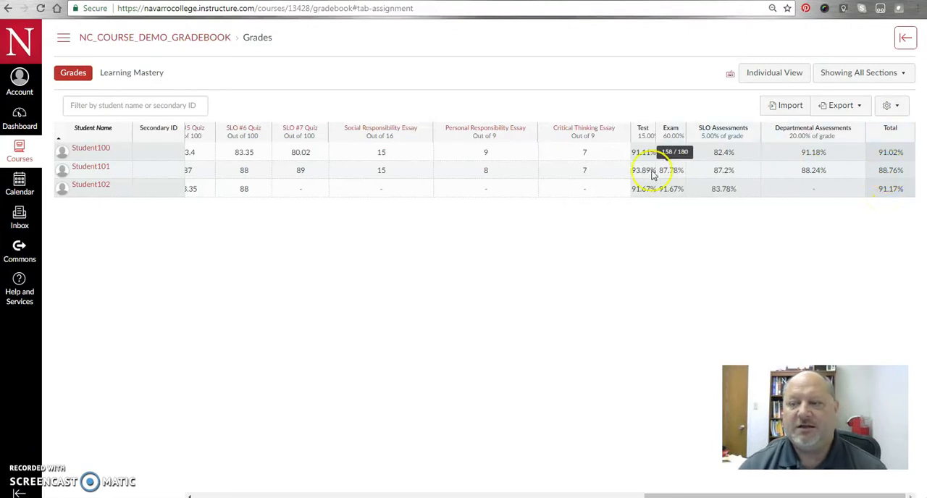
pyautogui.moveTo(615, 491)
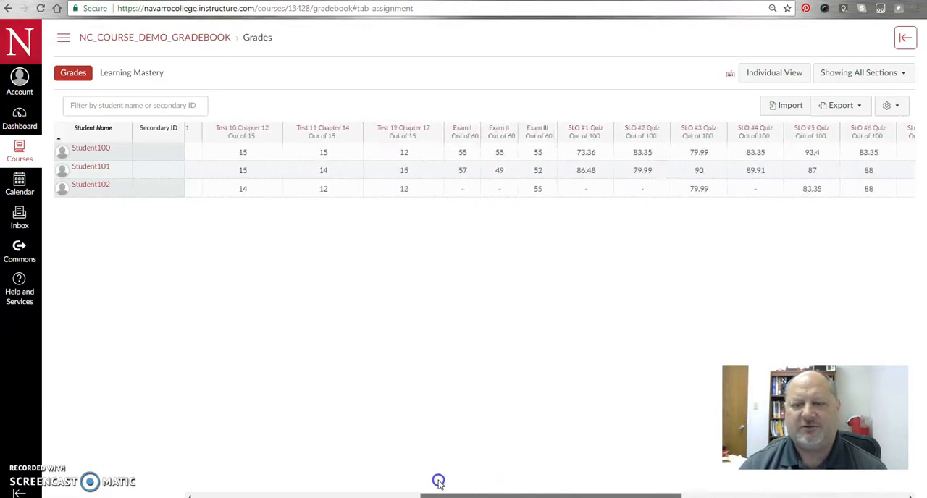
pyautogui.hscroll(3)
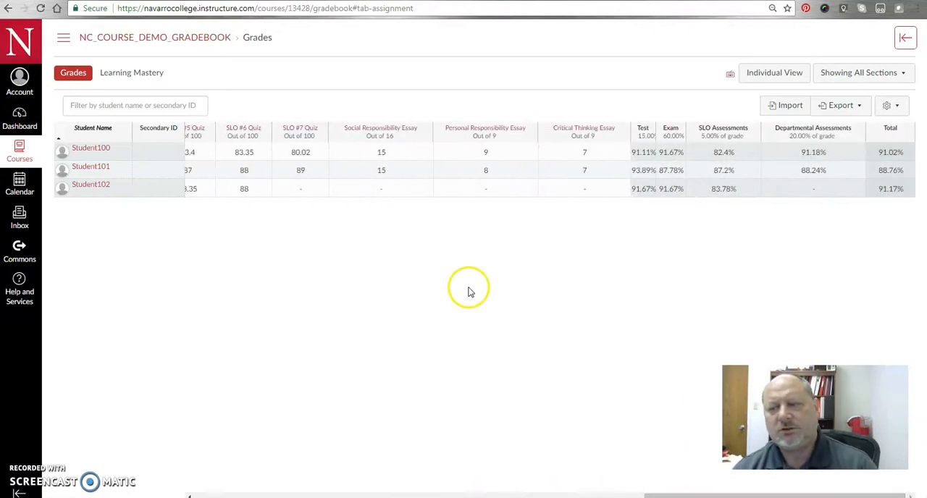
pyautogui.moveTo(298, 205)
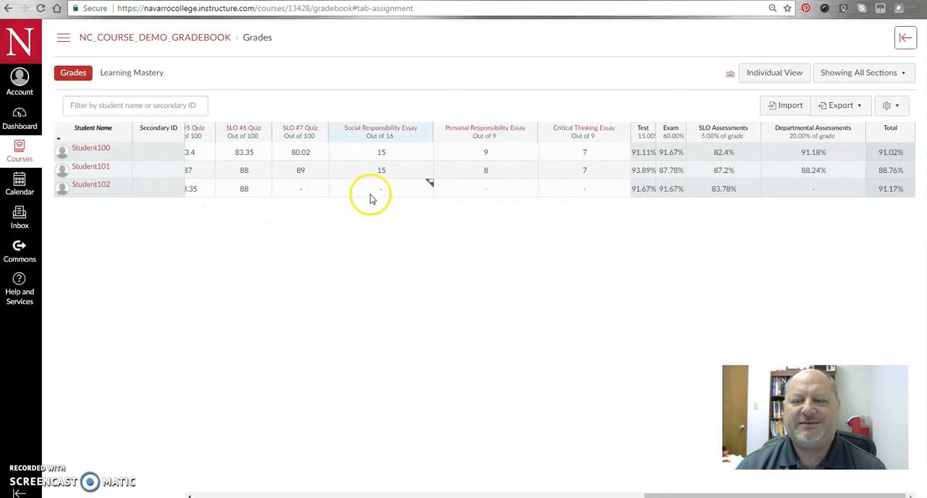
pyautogui.moveTo(597, 191)
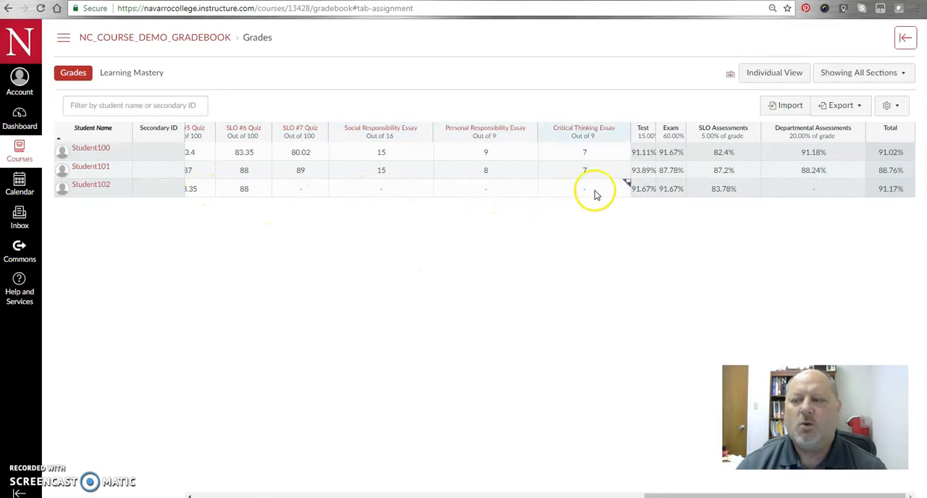
pyautogui.moveTo(890, 189)
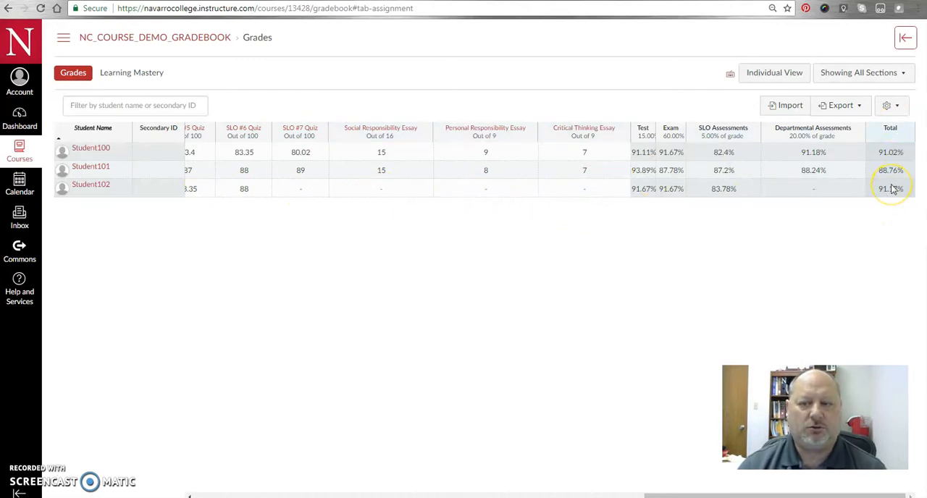
pyautogui.moveTo(336, 310)
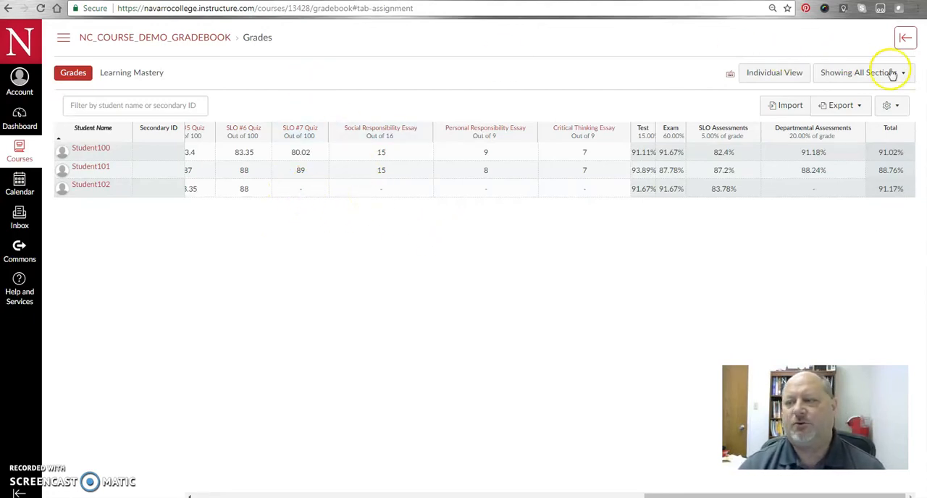
pyautogui.click(892, 104)
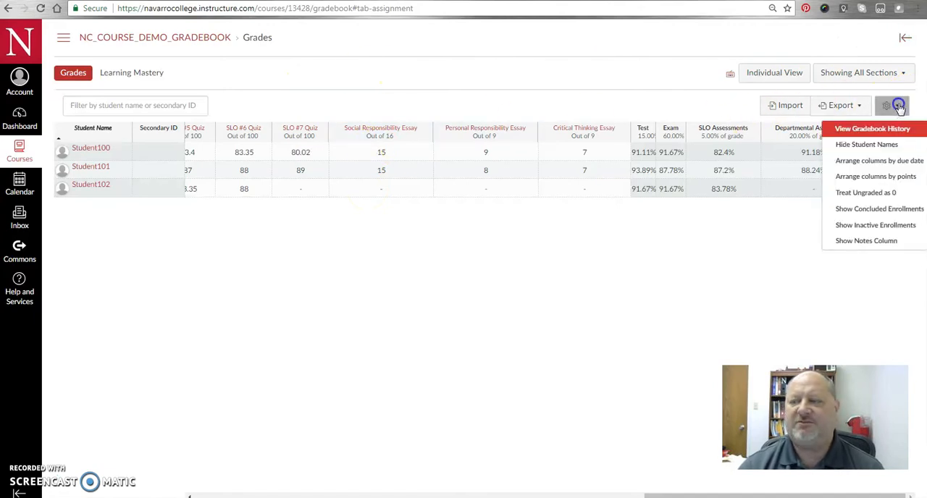
pyautogui.moveTo(870, 193)
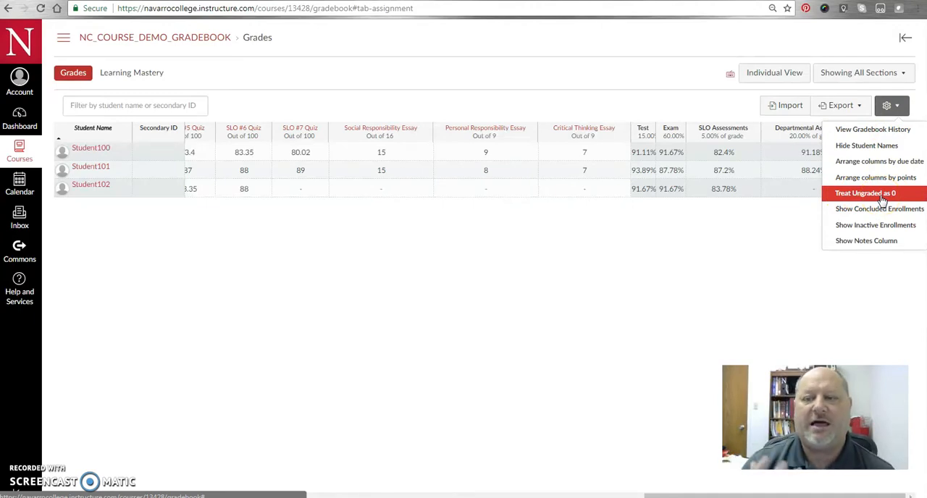
pyautogui.moveTo(298, 203)
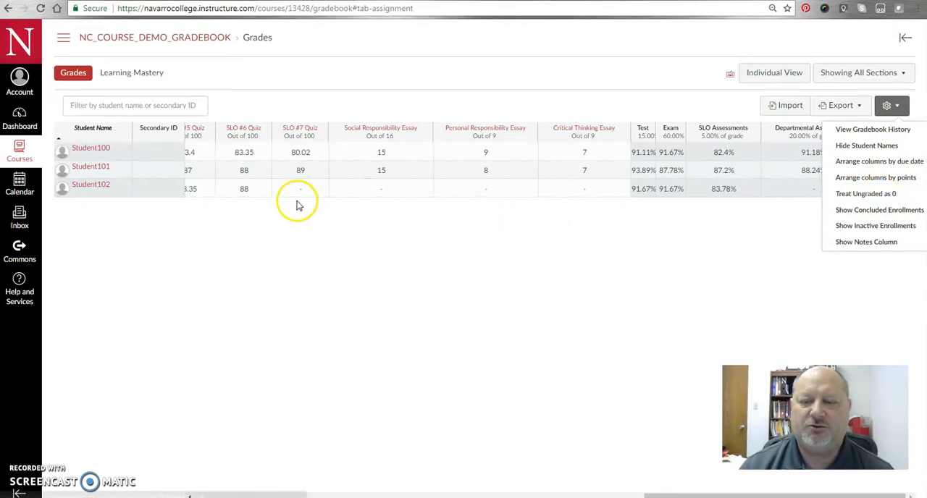
pyautogui.moveTo(544, 196)
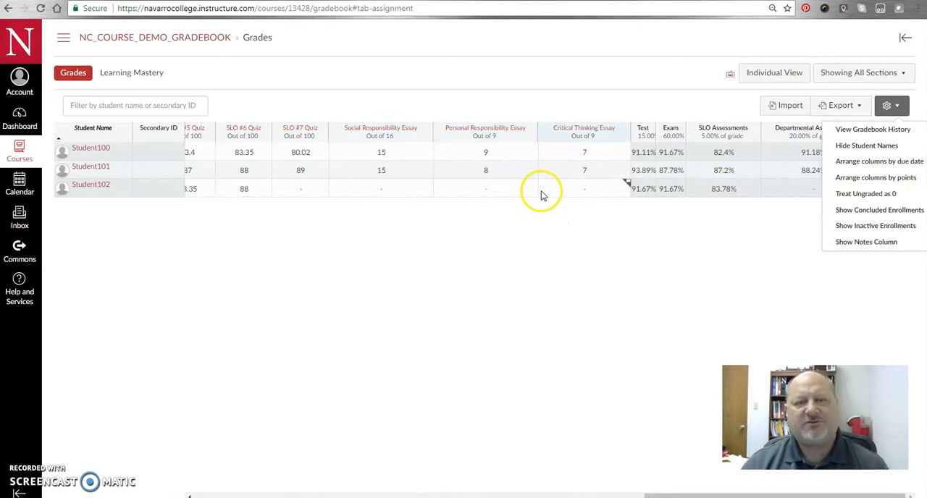
pyautogui.moveTo(390, 237)
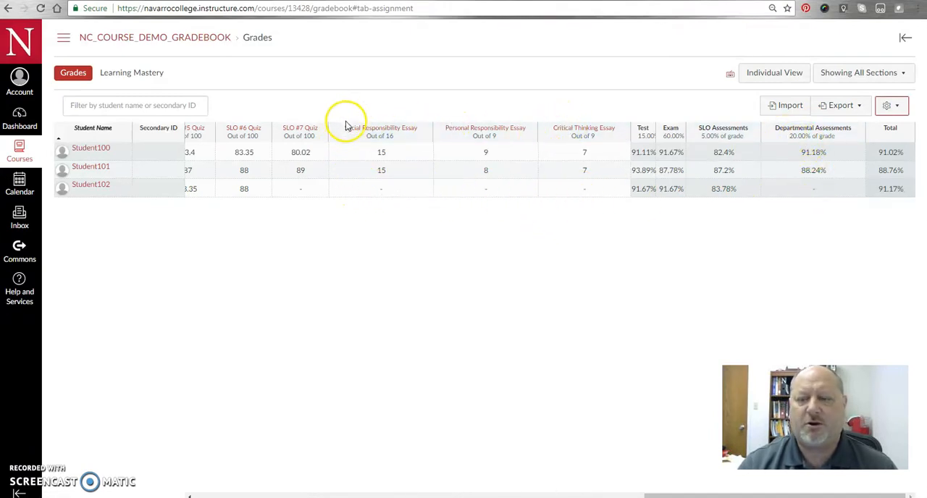
pyautogui.moveTo(663, 286)
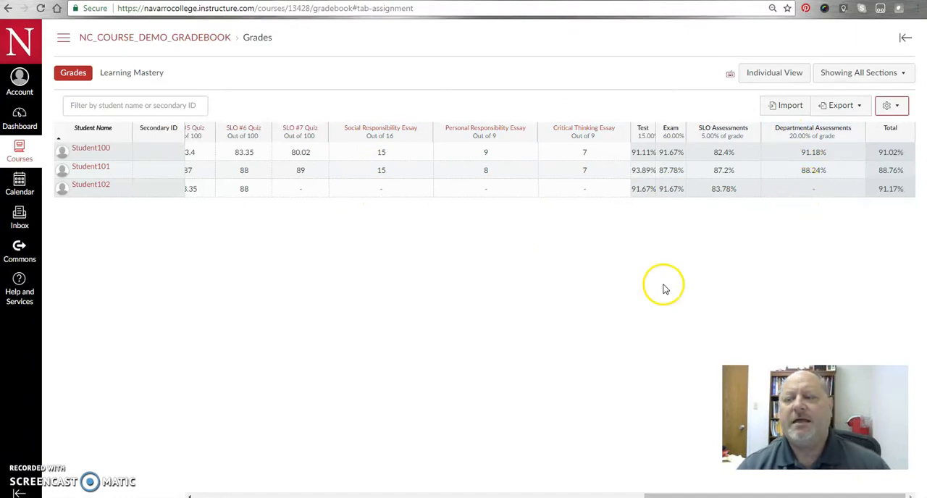
pyautogui.moveTo(529, 329)
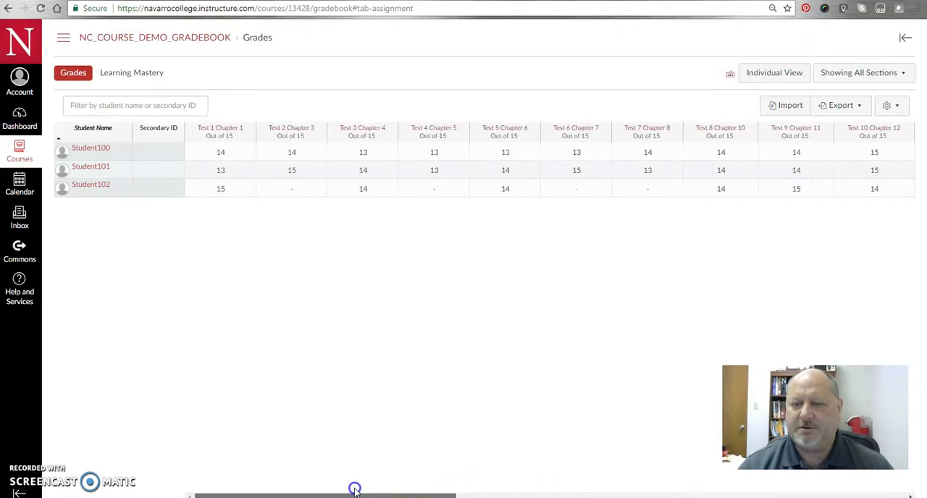
# - Enter 0 for Student102's blank Test 7 Chapter 8 score
pyautogui.click(291, 188)
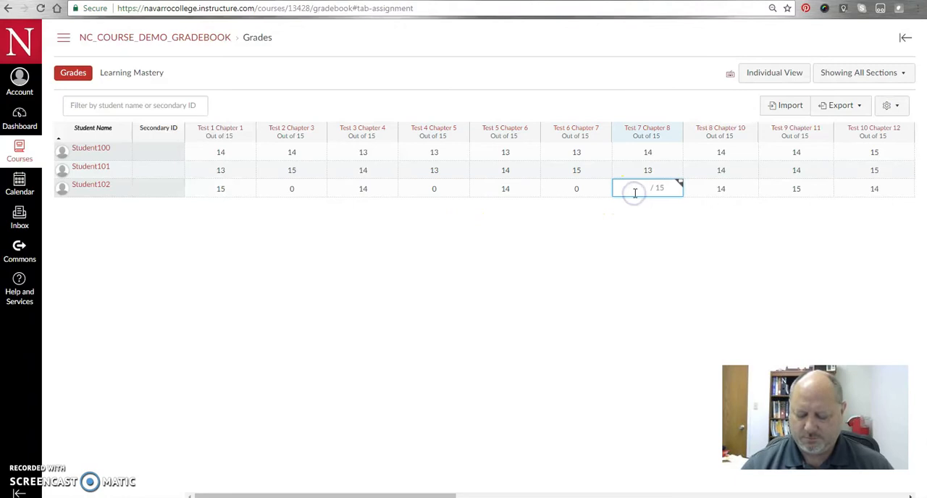
pyautogui.write('0')
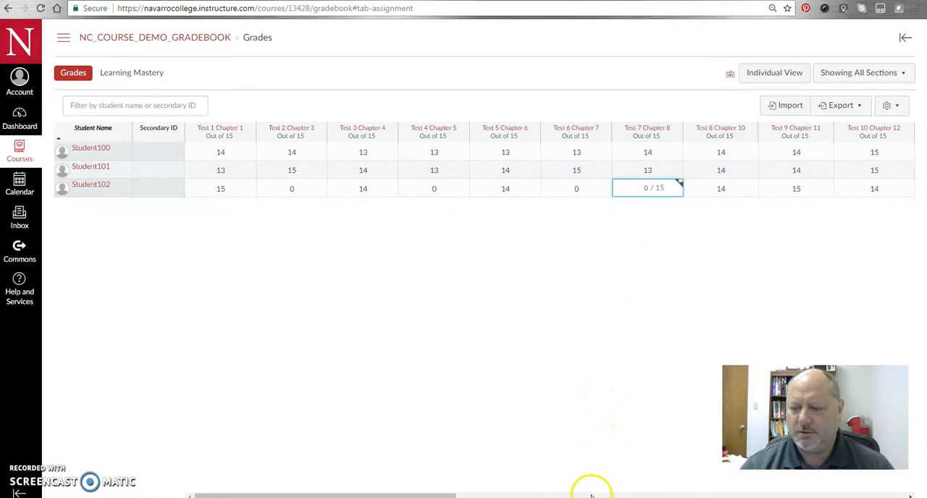
pyautogui.hscroll(3)
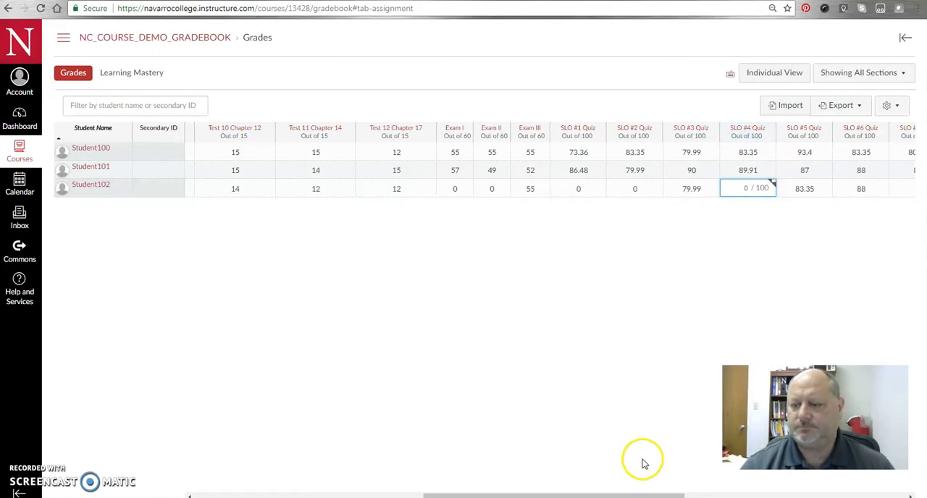
pyautogui.hscroll(3)
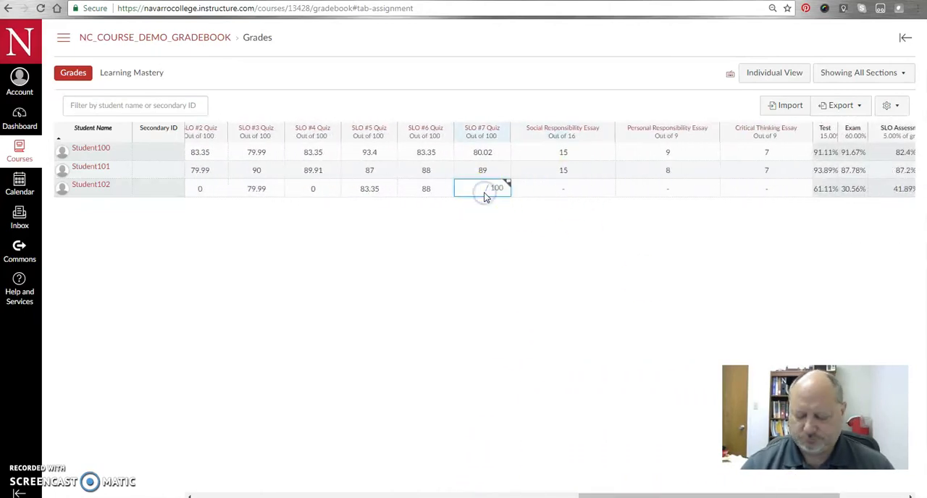
# - Select Student102's blank Social Responsibility, Personal Responsibility and Critical Thinking essay cells for zero scores
pyautogui.click(562, 188)
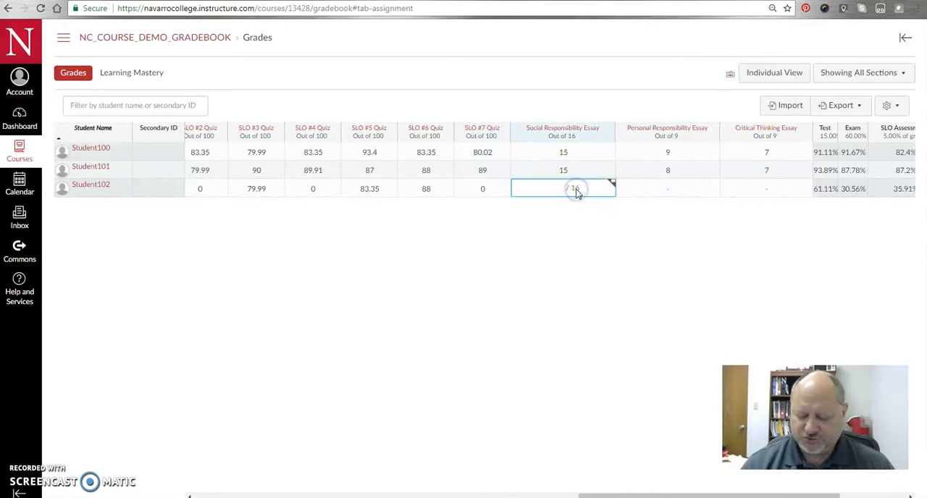
pyautogui.click(666, 188)
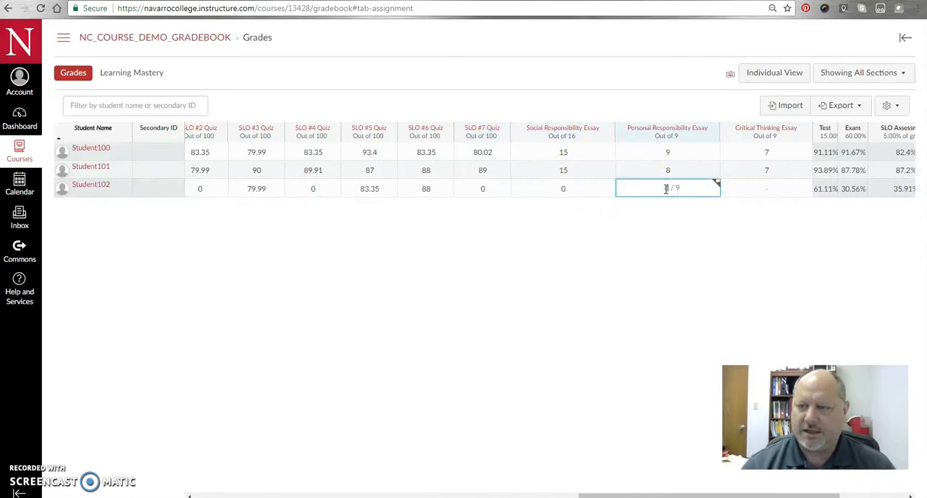
pyautogui.click(766, 188)
pyautogui.write('0')
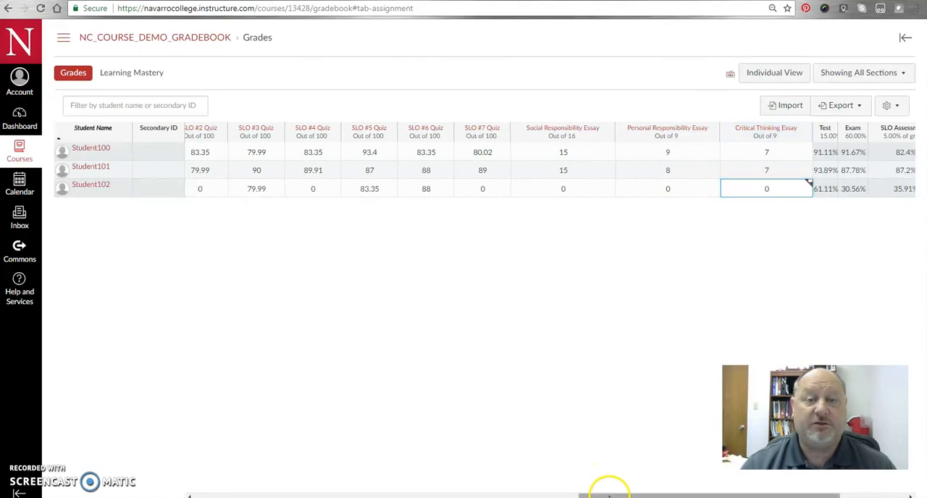
# - Commit Student102's zero essay scores so the total reads about 29%
pyautogui.hscroll(3)
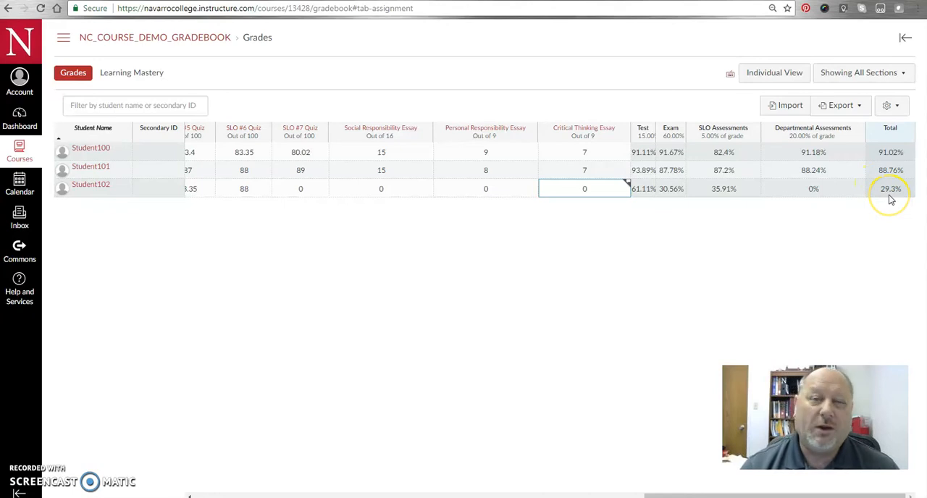
pyautogui.moveTo(362, 235)
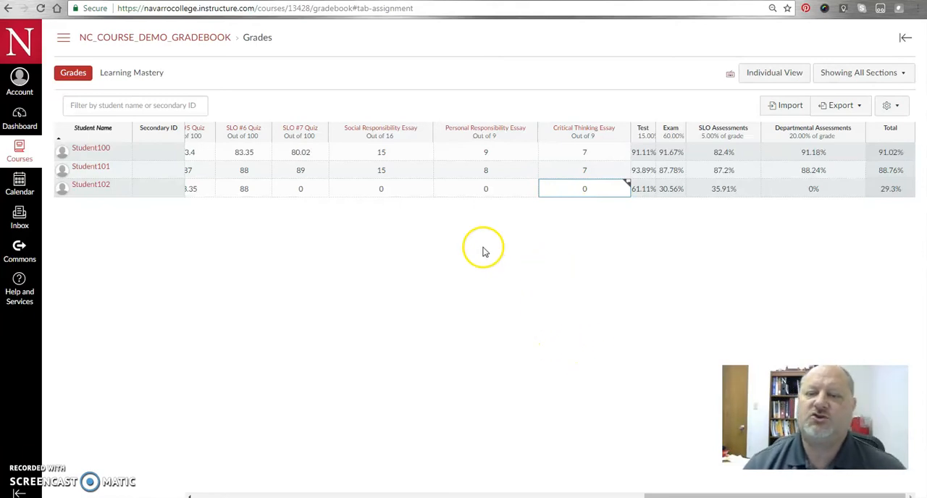
pyautogui.moveTo(356, 72)
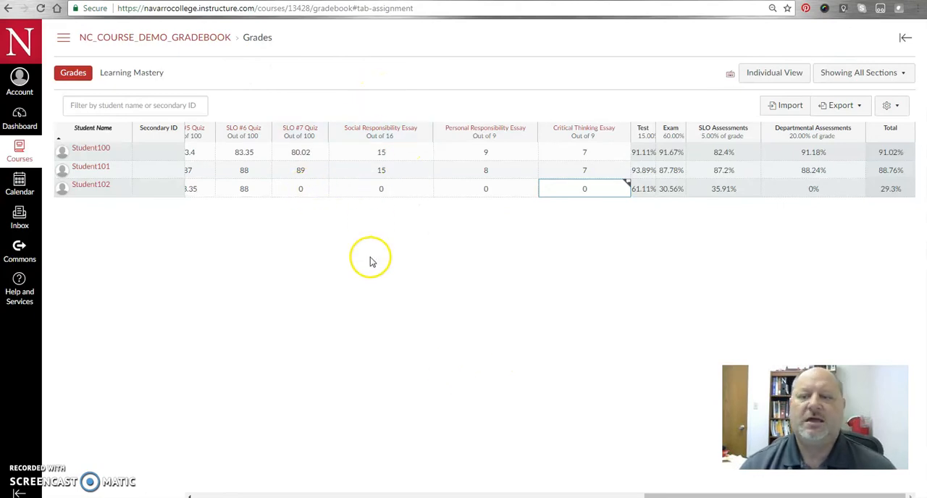
pyautogui.moveTo(487, 196)
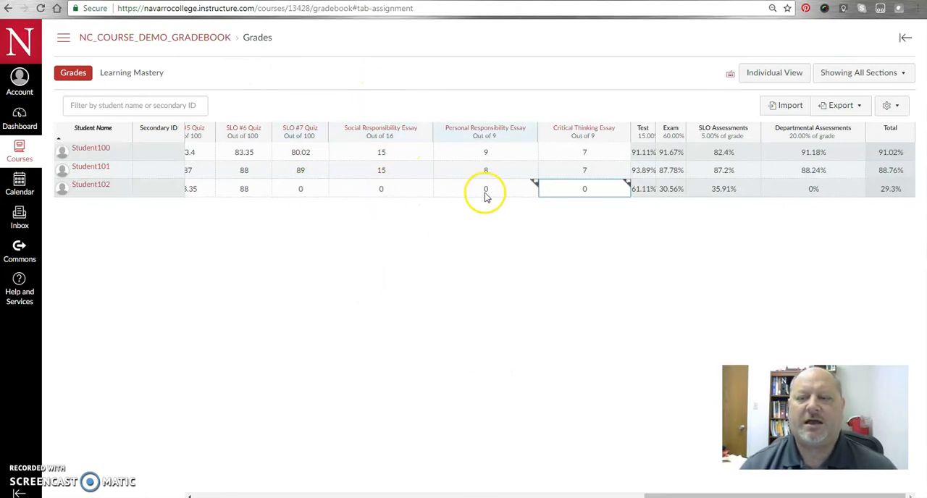
pyautogui.moveTo(287, 193)
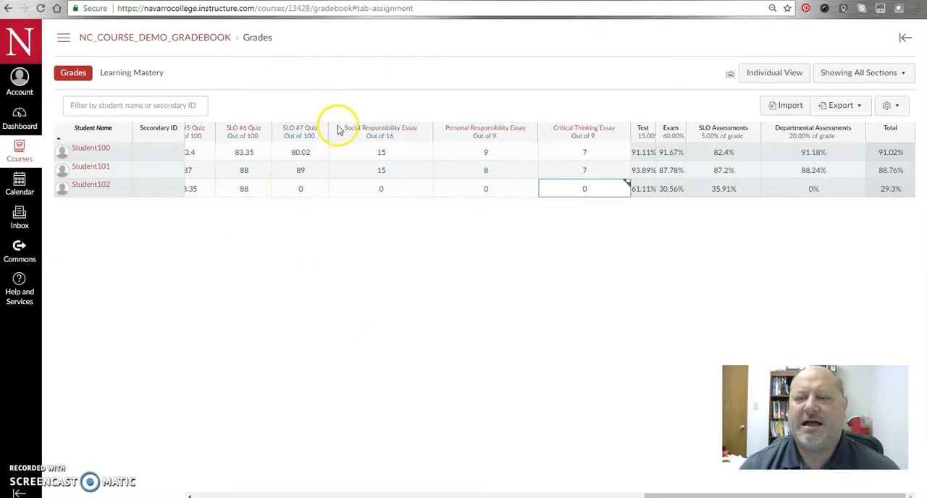
pyautogui.moveTo(283, 197)
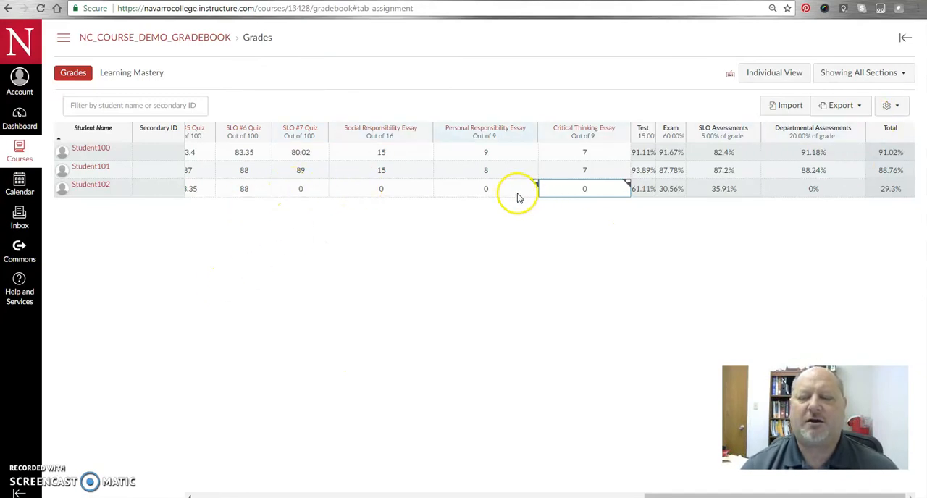
pyautogui.click(485, 188)
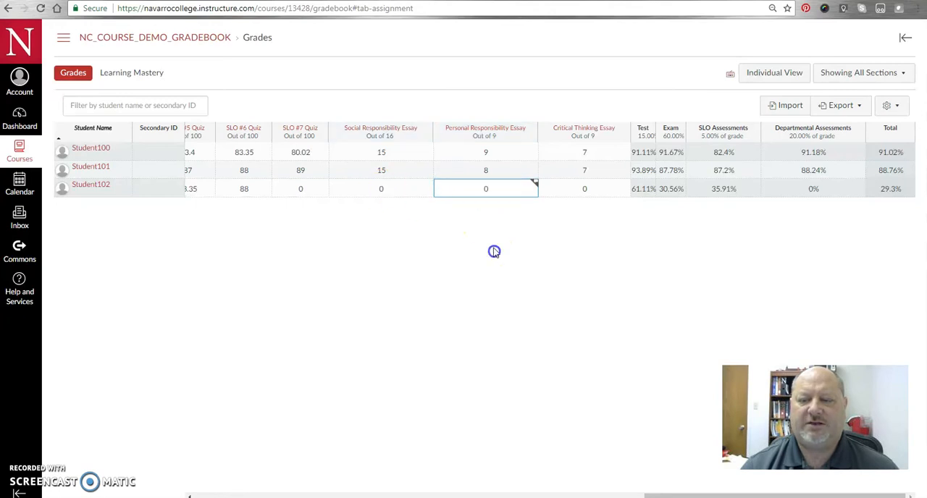
pyautogui.moveTo(457, 194)
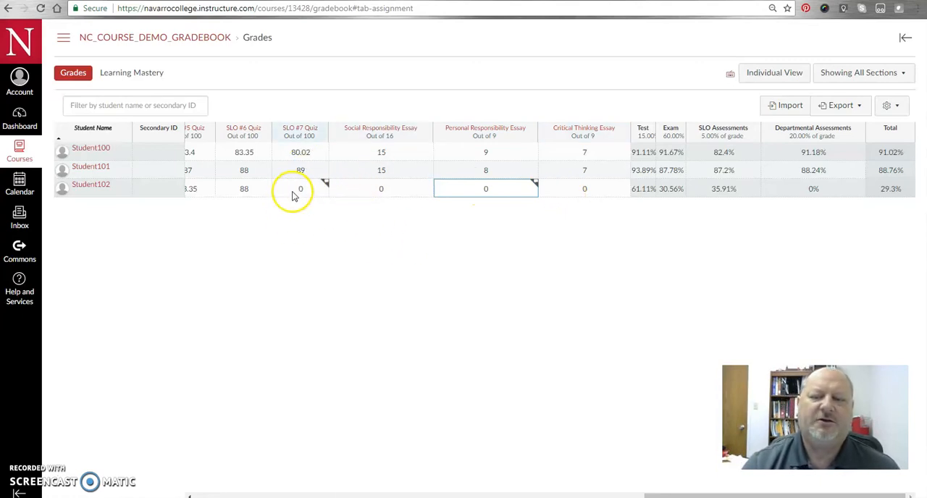
pyautogui.moveTo(307, 191)
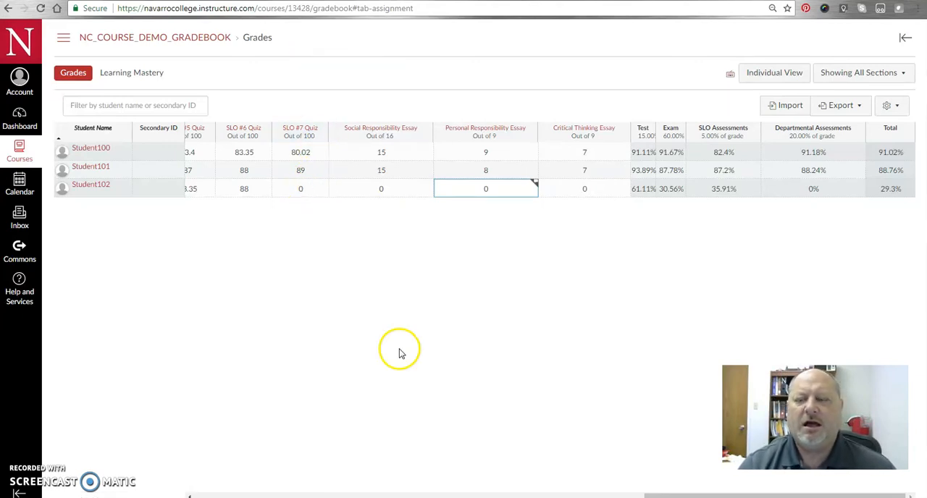
pyautogui.moveTo(270, 74)
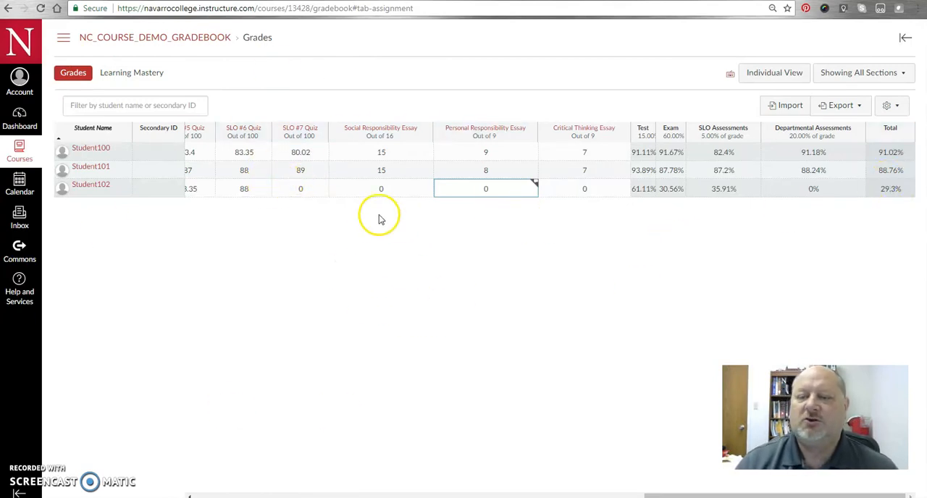
pyautogui.moveTo(880, 202)
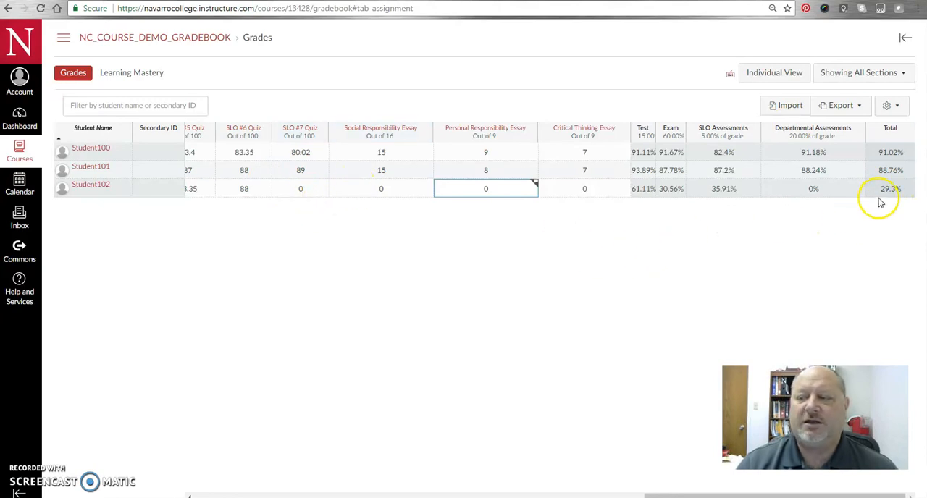
pyautogui.moveTo(455, 190)
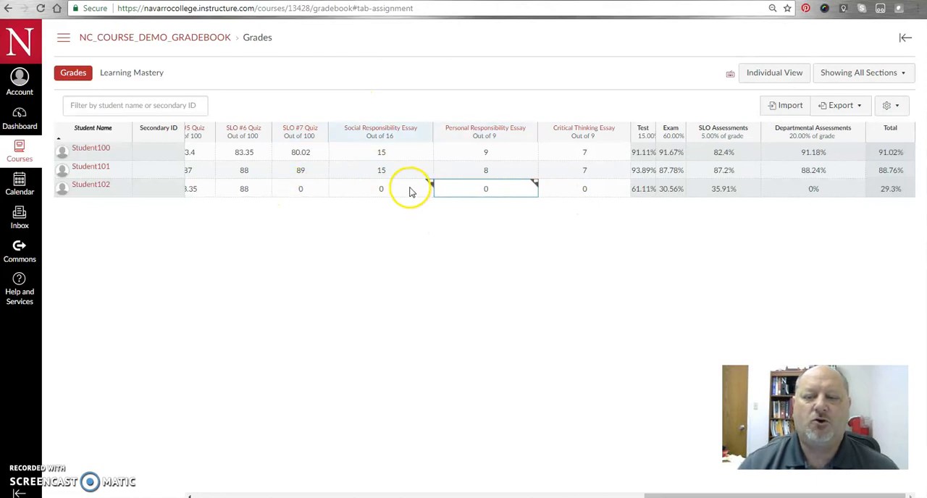
pyautogui.moveTo(453, 310)
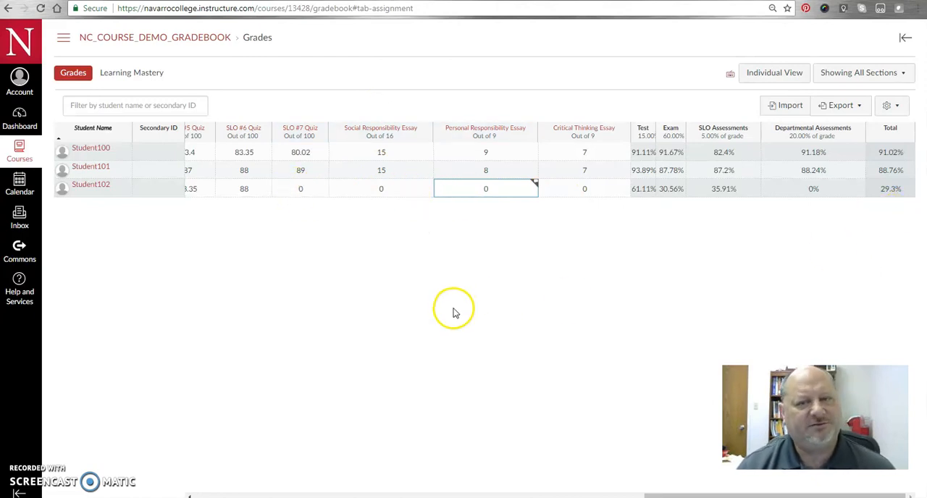
pyautogui.moveTo(233, 398)
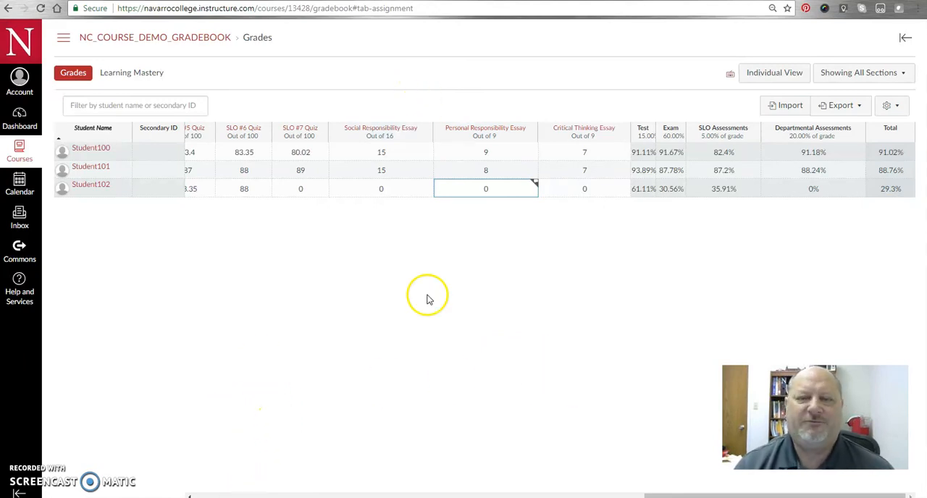
pyautogui.moveTo(410, 372)
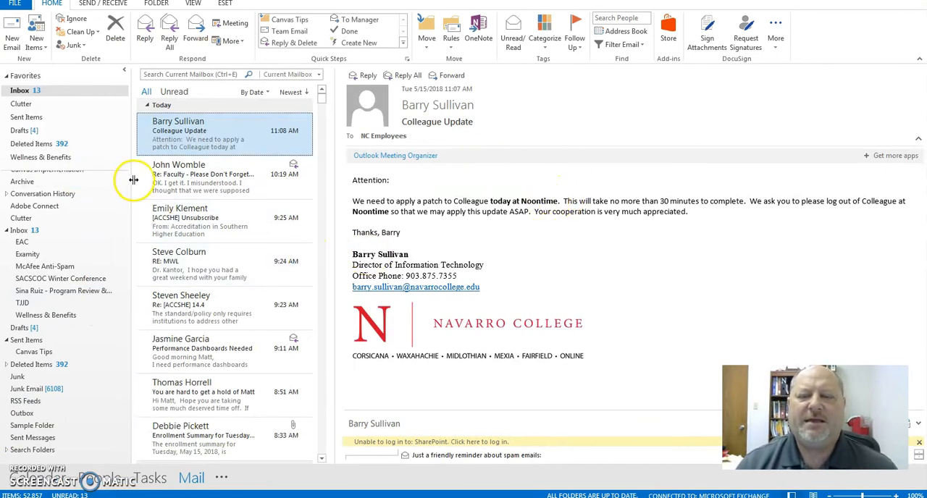
pyautogui.moveTo(478, 157)
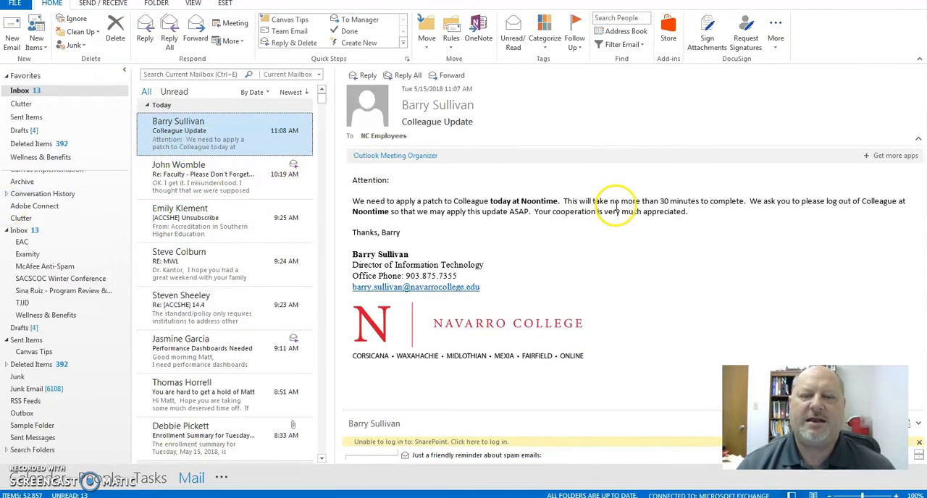
pyautogui.moveTo(22, 94)
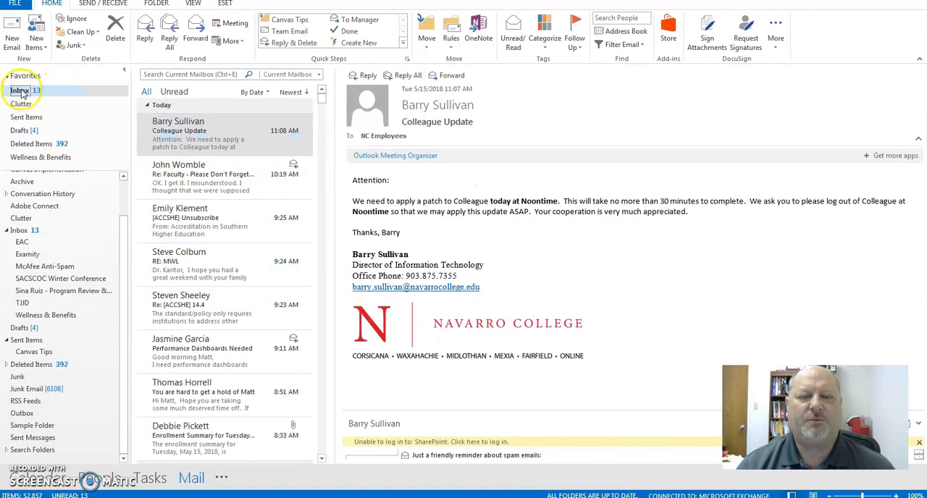
# - Create a new mail folder named Canvas Tips beneath the Inbox
pyautogui.rightClick(22, 89)
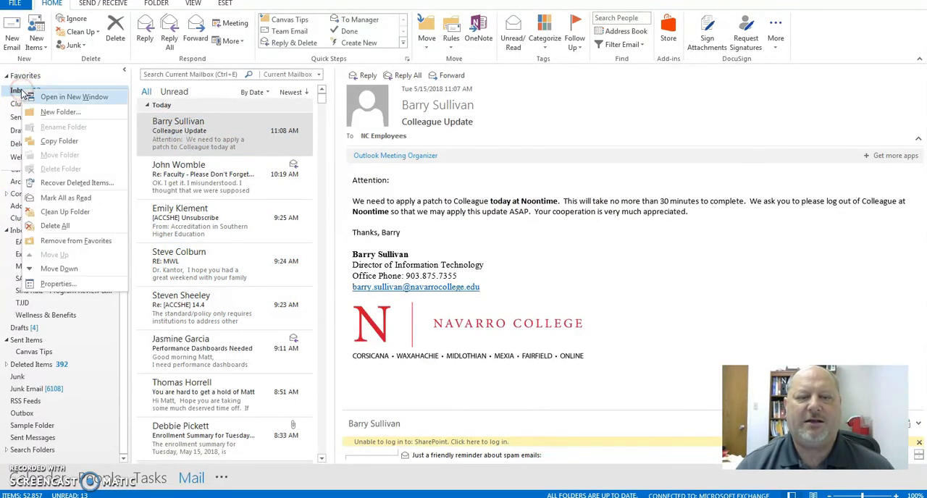
pyautogui.moveTo(59, 112)
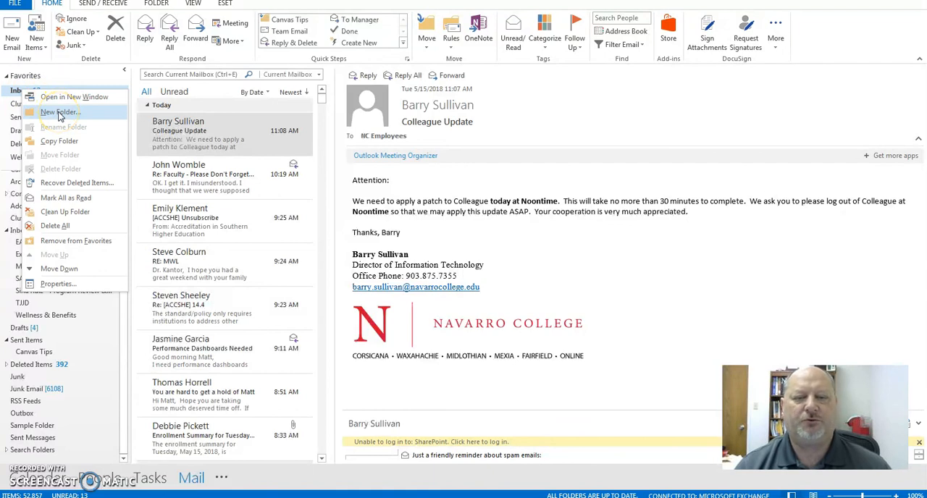
pyautogui.click(52, 112)
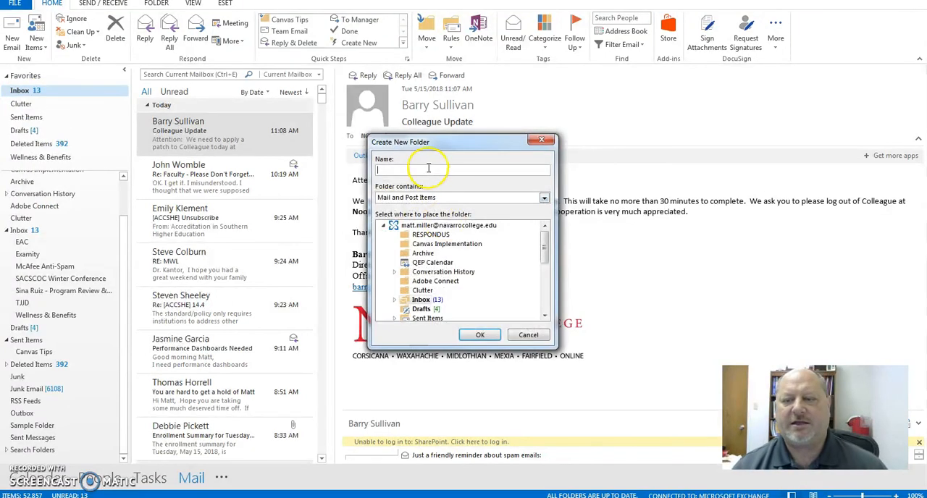
pyautogui.write('Canvas Tips')
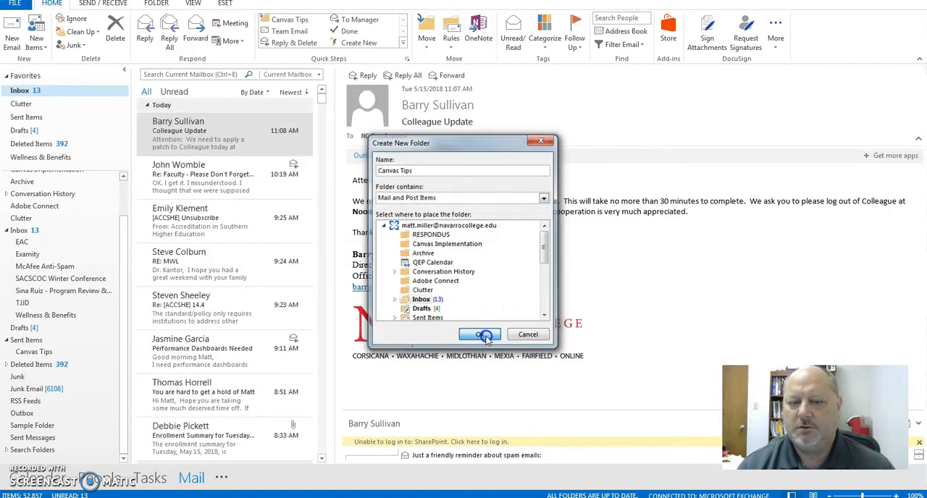
pyautogui.click(479, 333)
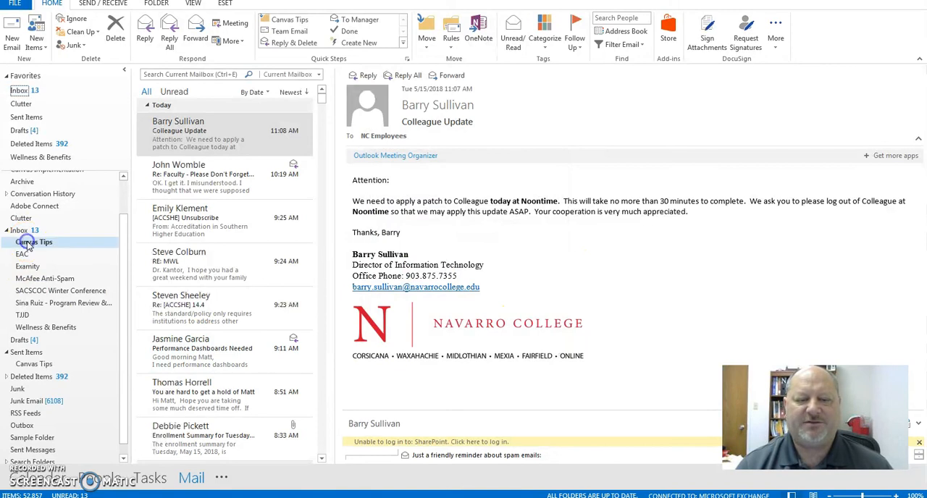
pyautogui.click(33, 242)
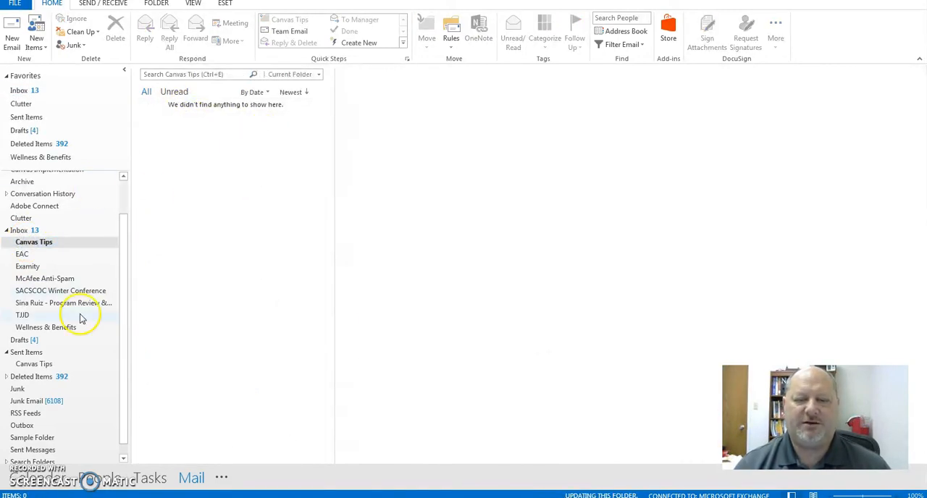
pyautogui.click(19, 89)
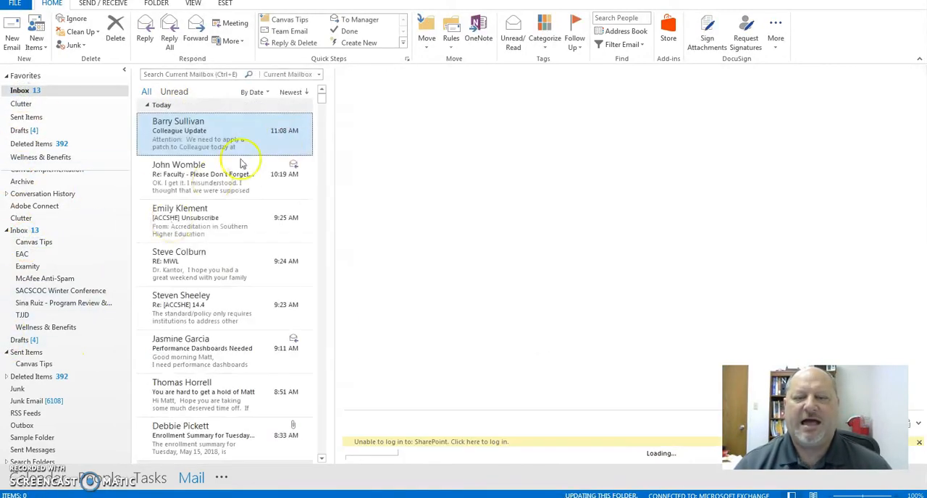
pyautogui.click(217, 133)
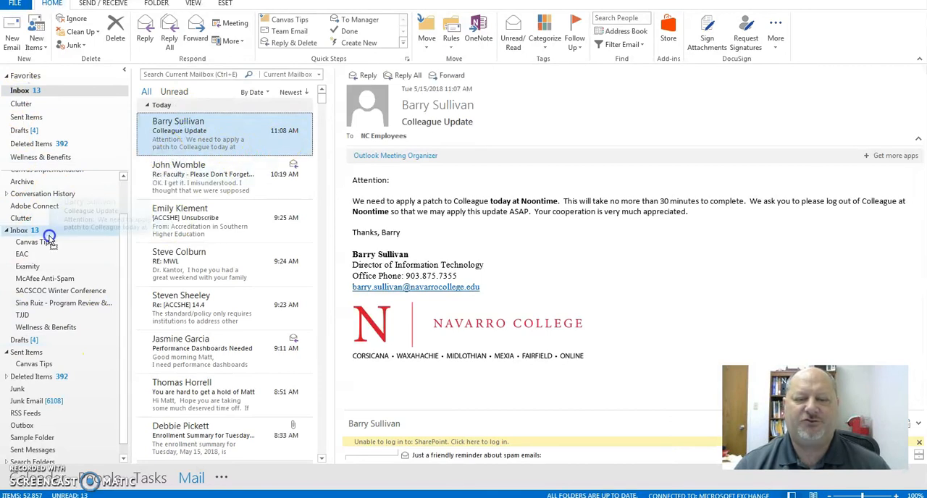
pyautogui.moveTo(264, 414)
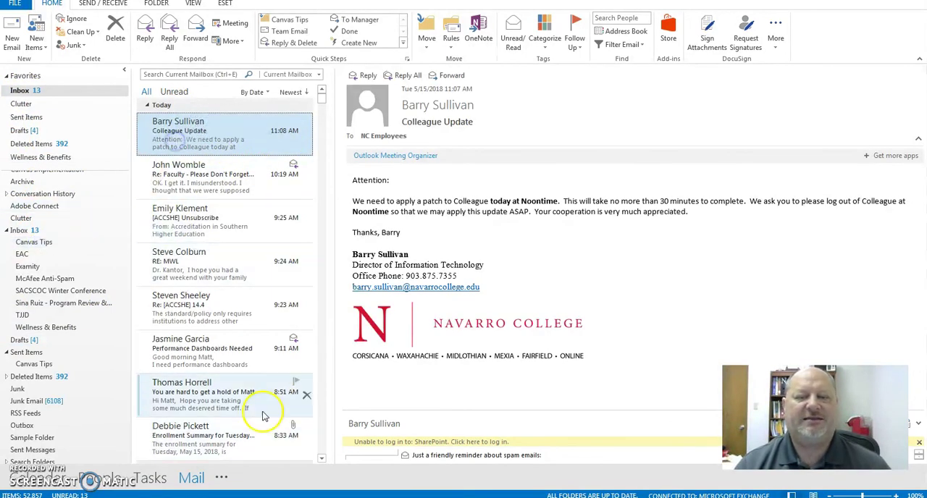
pyautogui.moveTo(50, 245)
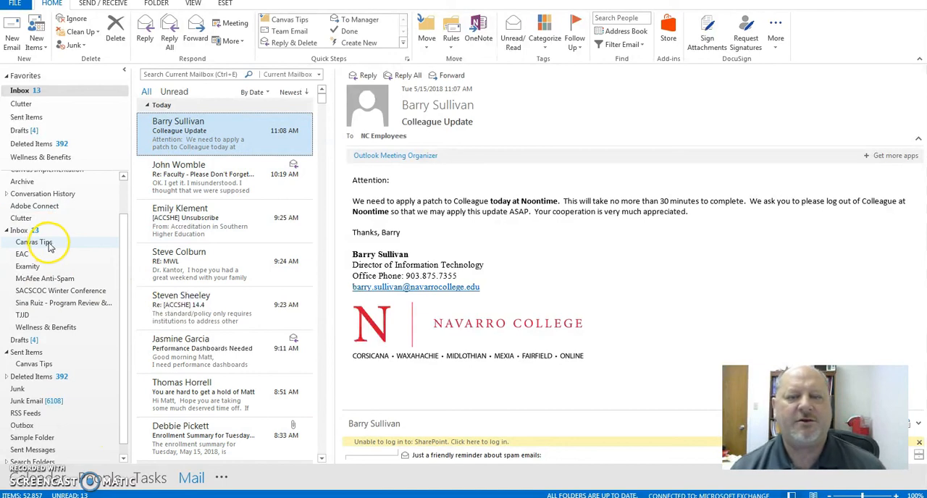
pyautogui.moveTo(27, 266)
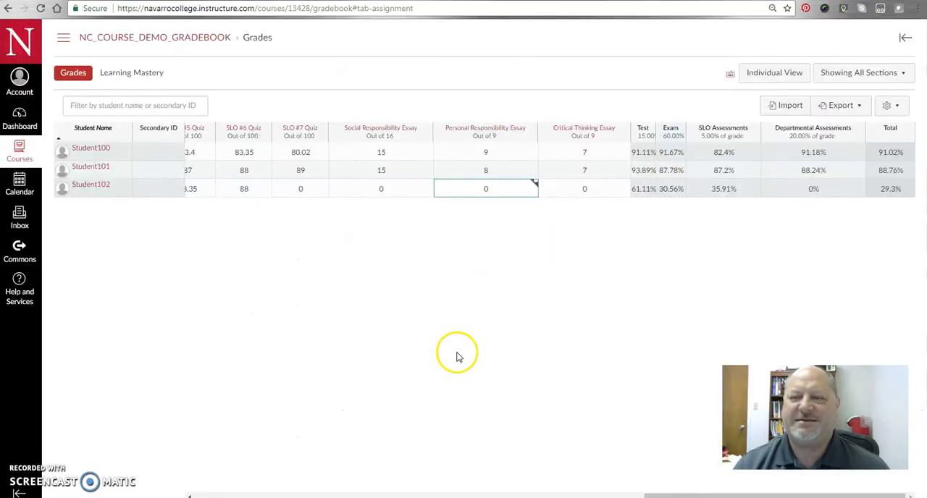
pyautogui.moveTo(414, 328)
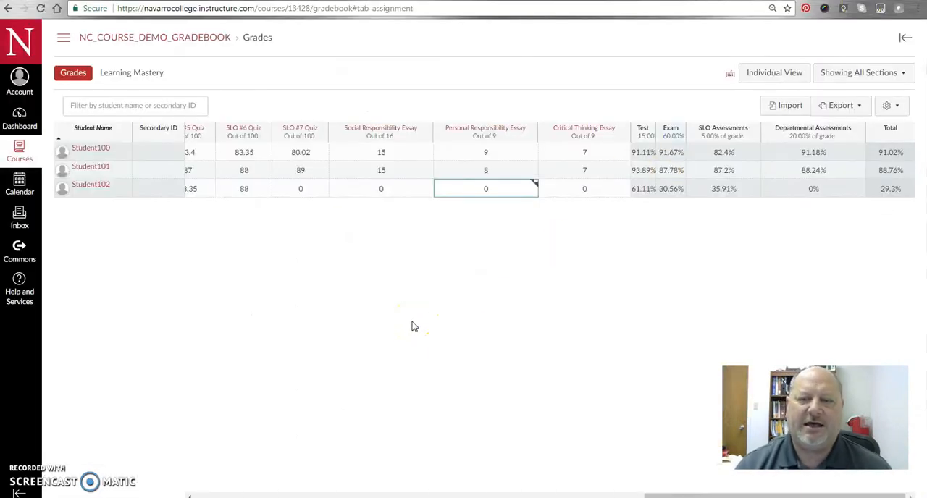